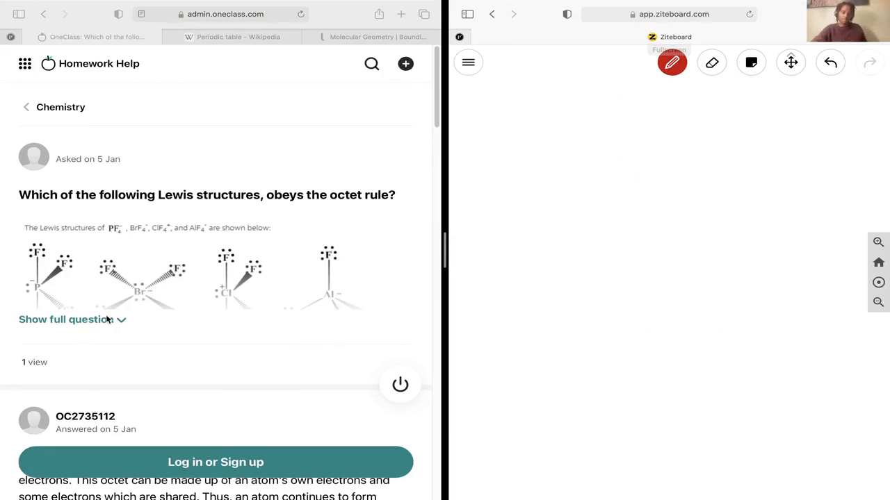
# - Expand the OneClass question to reveal all four Lewis structure images
pyautogui.click(64, 318)
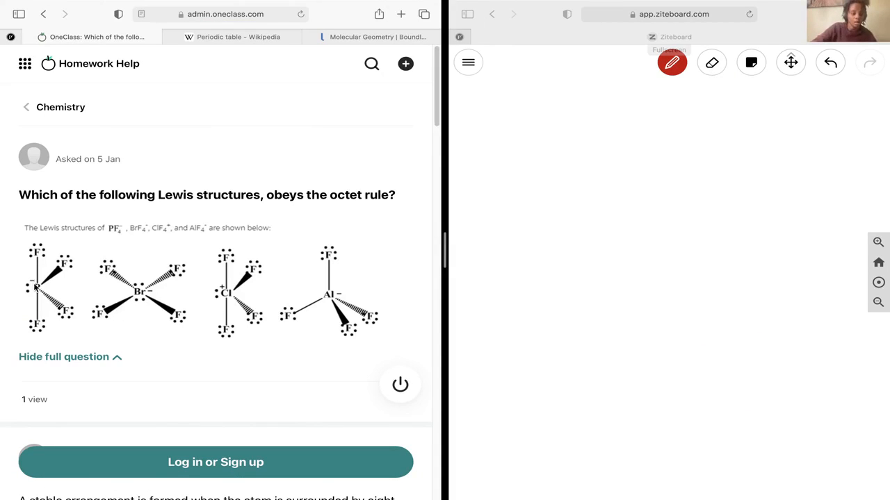
pyautogui.moveTo(49, 283)
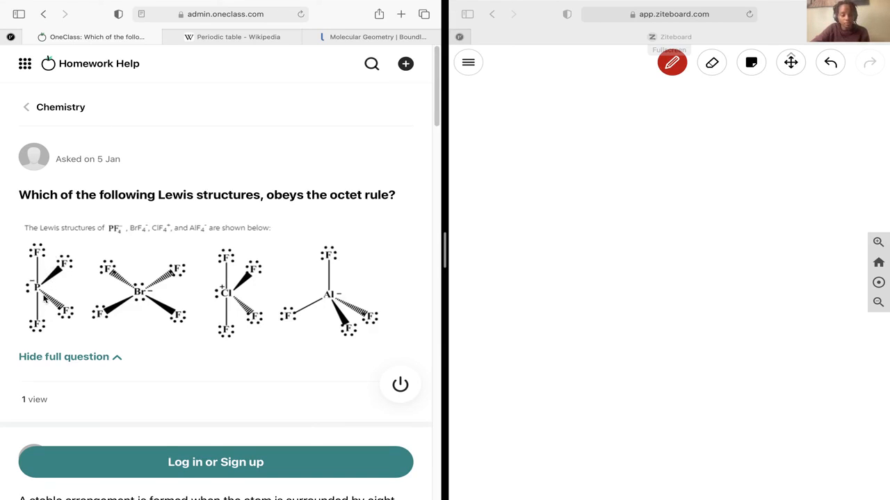
pyautogui.moveTo(141, 288)
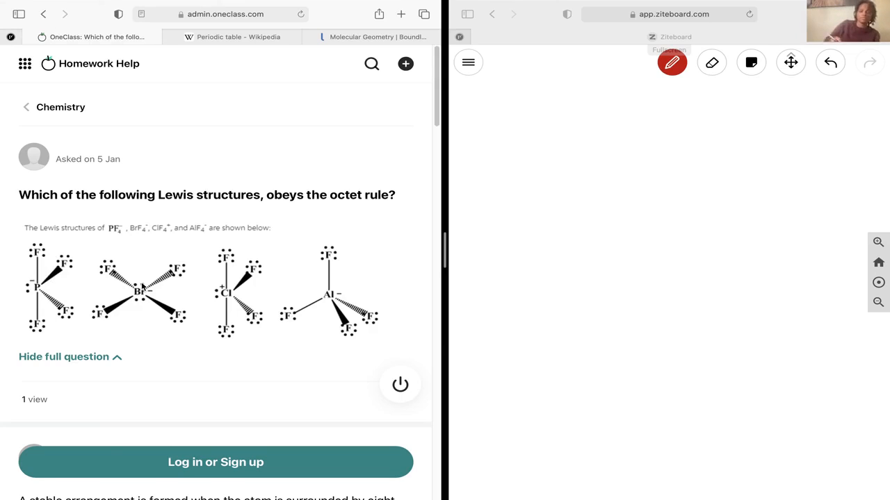
pyautogui.moveTo(545, 164)
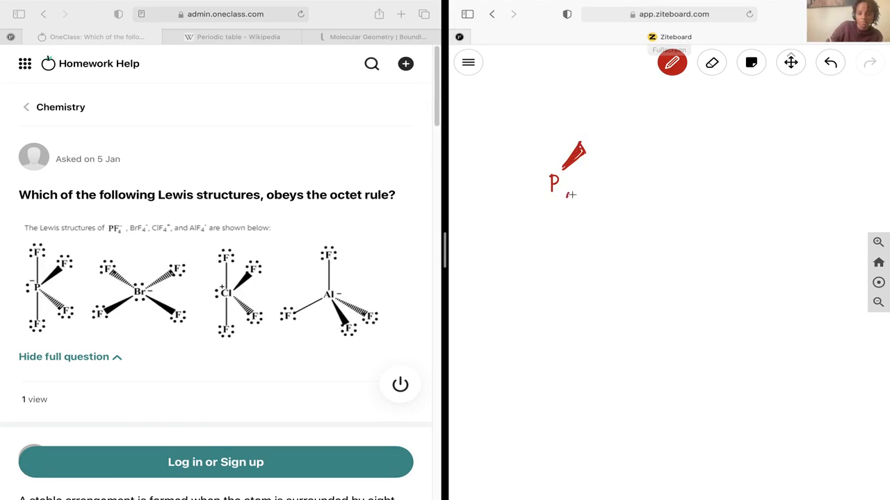
# - Draw P with four bonded F atoms and a lone pair in red pen
pyautogui.moveTo(549, 201); pyautogui.dragTo(549, 230)
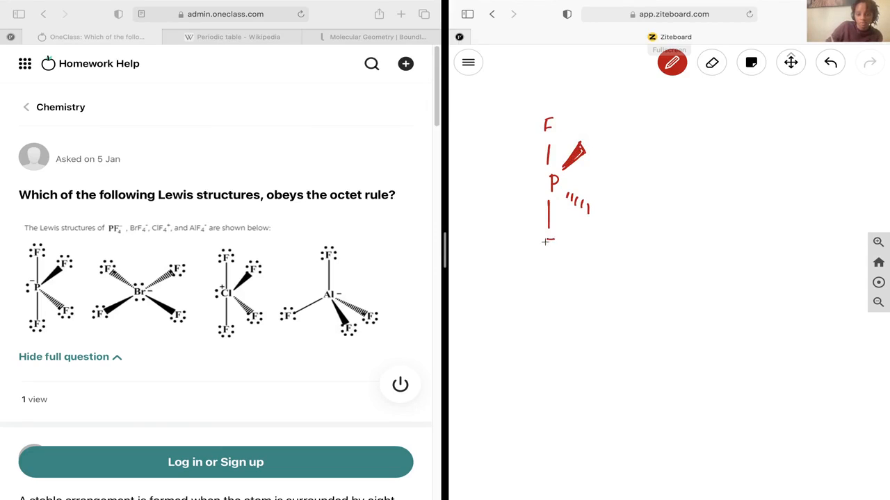
pyautogui.moveTo(549, 247); pyautogui.dragTo(600, 221)
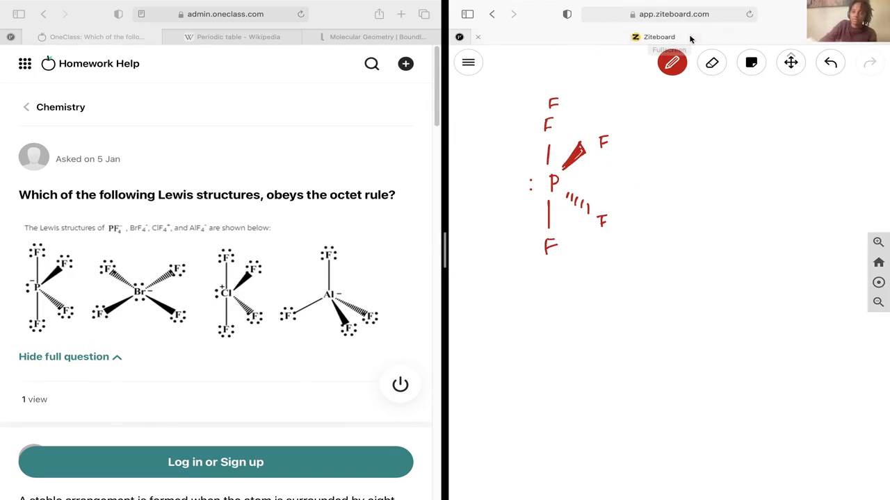
# - Switch the pen to blue and circle the bonding pairs on PF4-
pyautogui.click(671, 63)
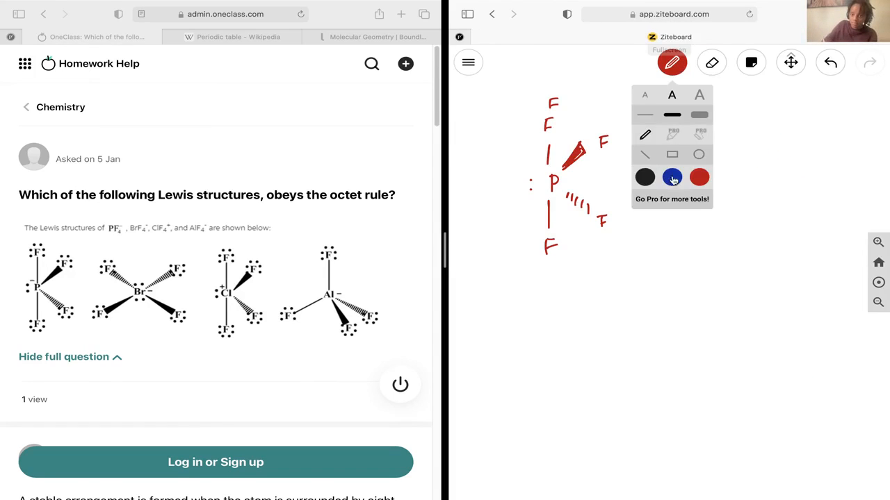
pyautogui.click(671, 177)
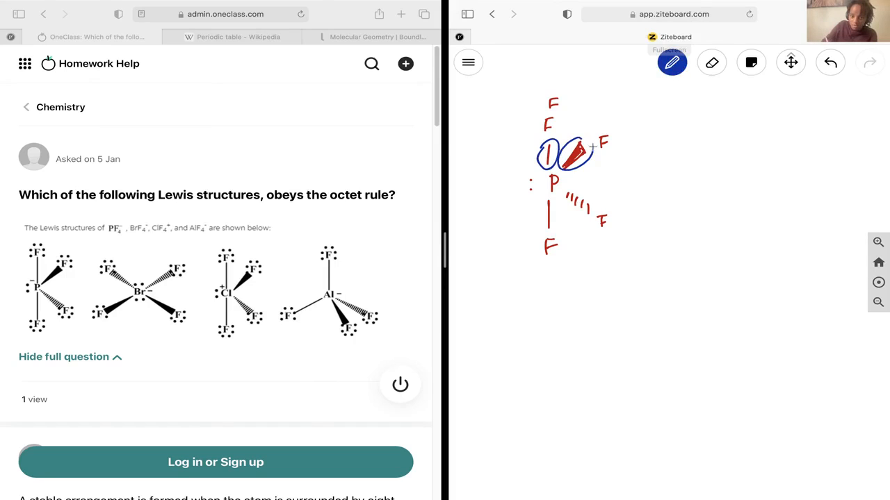
pyautogui.moveTo(567, 194); pyautogui.dragTo(591, 215)
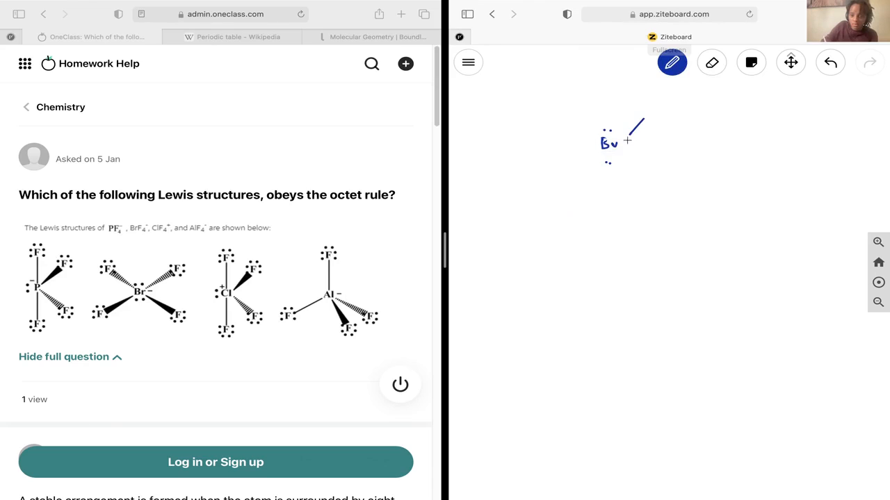
# - Draw Br with lone pairs and four F bonds, circling the bonding pairs in red
pyautogui.click(711, 62)
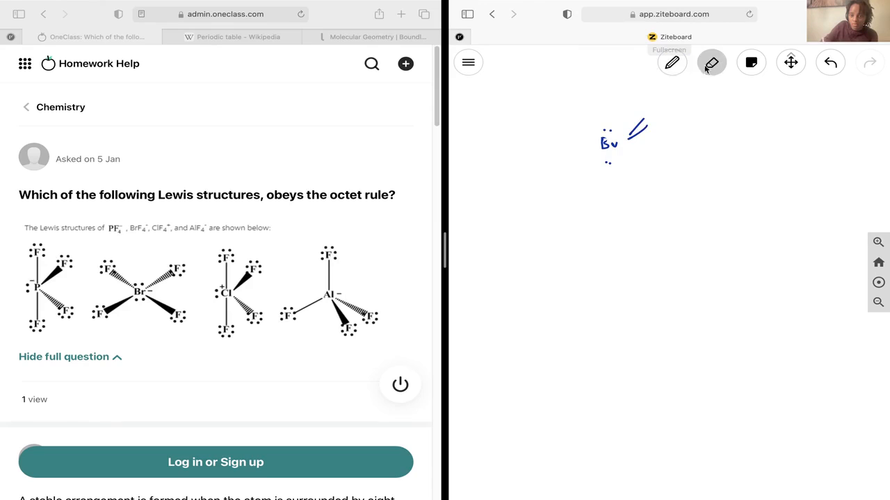
pyautogui.click(671, 62)
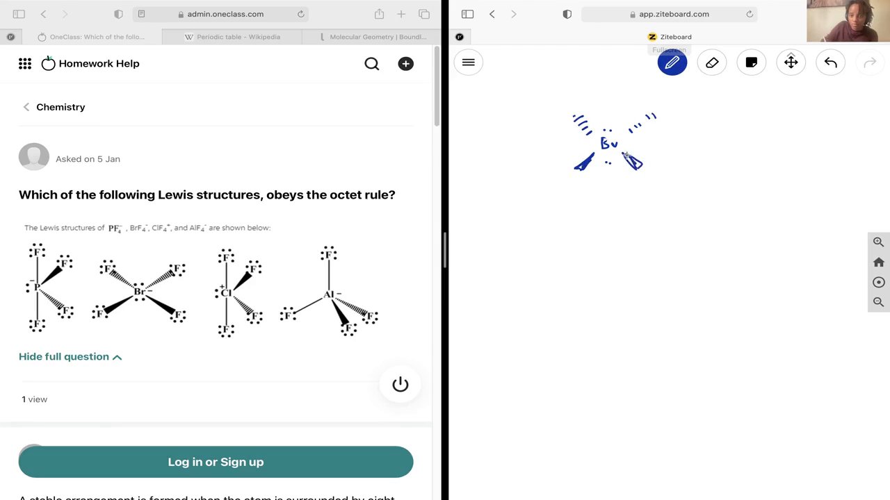
pyautogui.moveTo(665, 112); pyautogui.dragTo(674, 128)
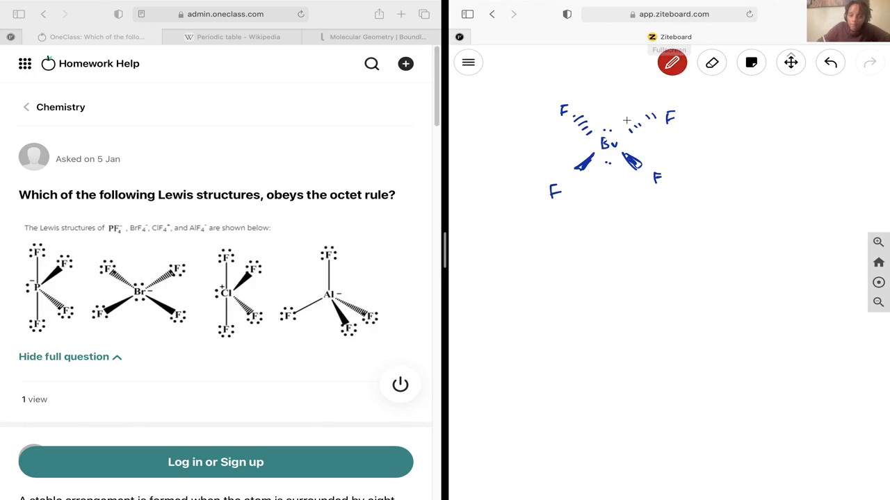
pyautogui.moveTo(598, 132); pyautogui.dragTo(646, 123)
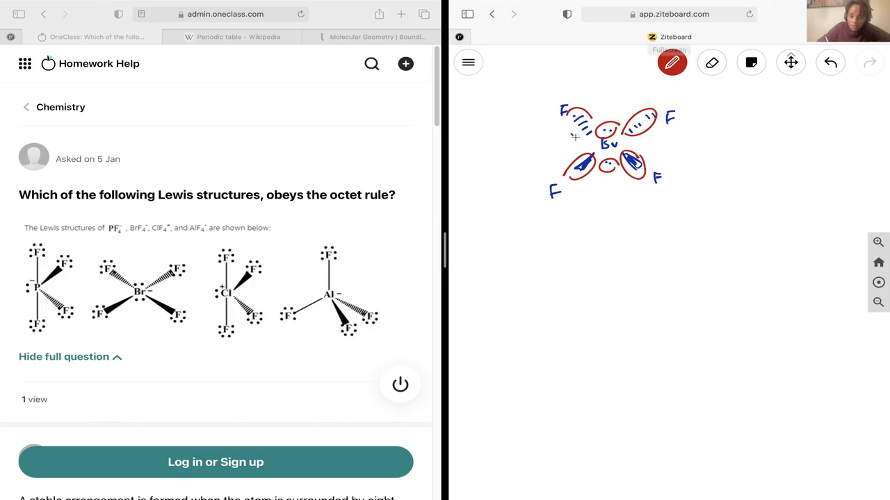
# - Write '12 ≠ 8 – not obeying' beside BrF4-, then clear the sketch
pyautogui.moveTo(683, 128); pyautogui.dragTo(720, 136)
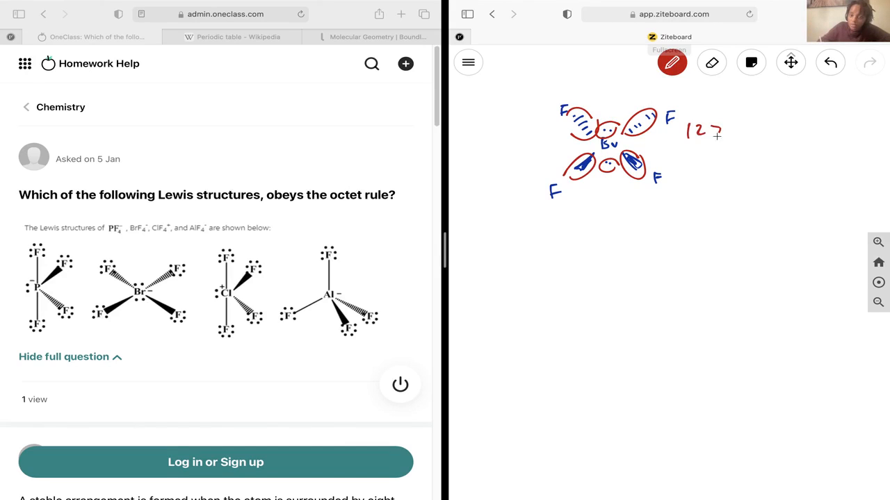
pyautogui.moveTo(720, 128); pyautogui.dragTo(737, 136)
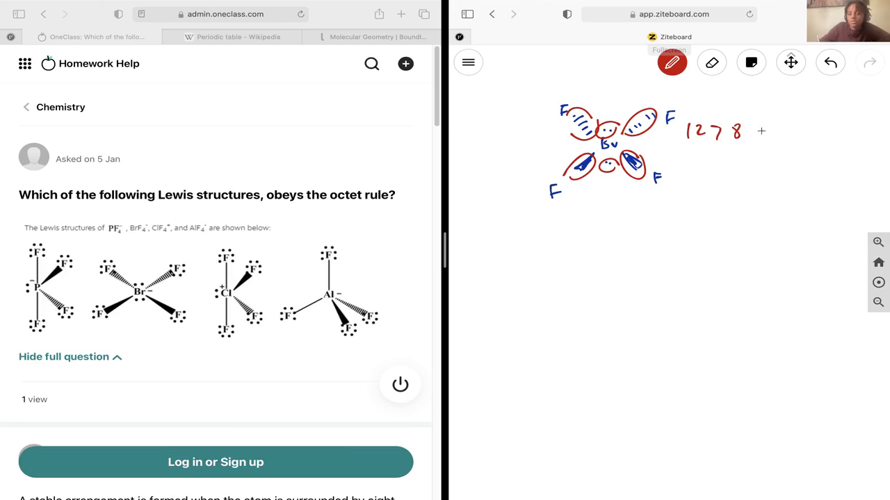
pyautogui.moveTo(753, 130); pyautogui.dragTo(807, 131)
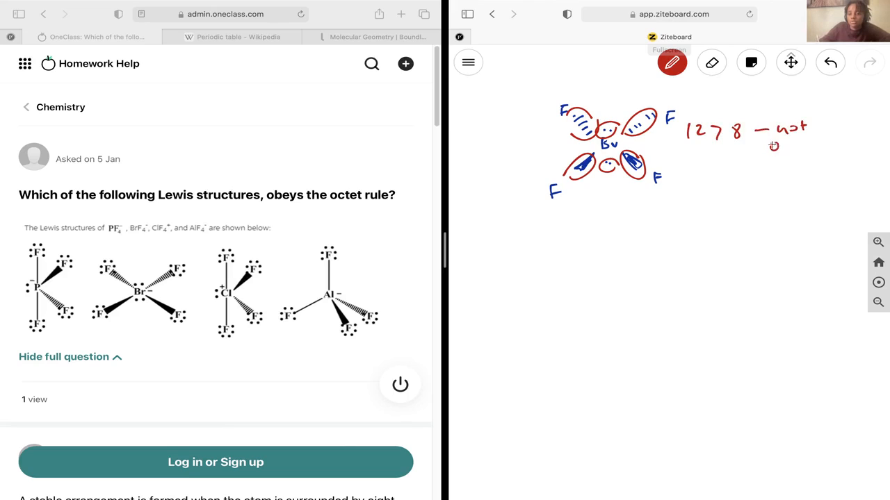
pyautogui.moveTo(767, 150); pyautogui.dragTo(827, 153)
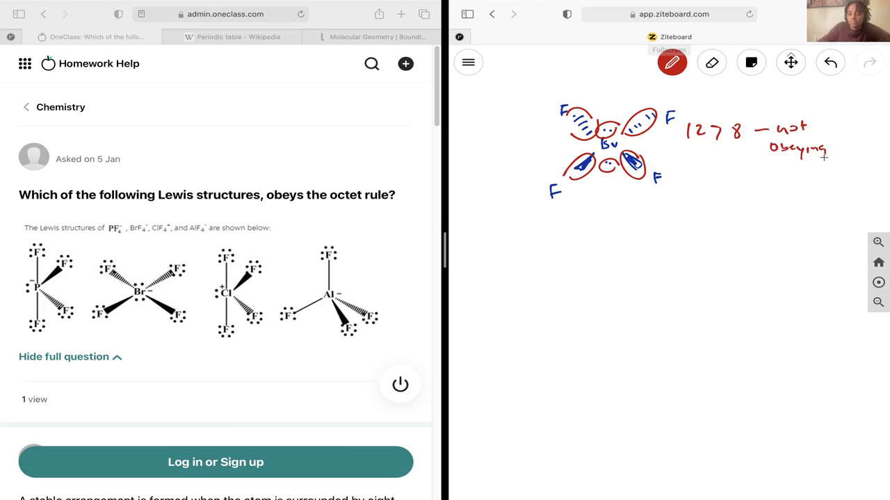
pyautogui.moveTo(772, 172); pyautogui.dragTo(809, 172)
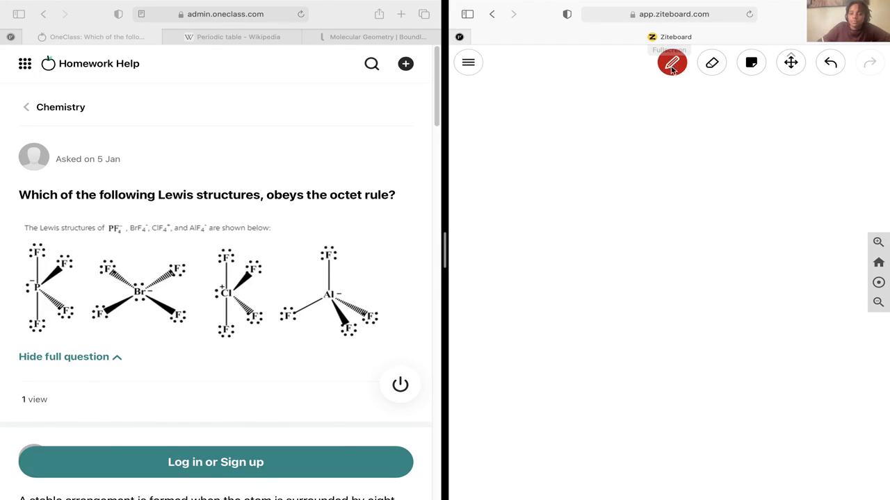
# - Draw ClF4+ with wedge/dash F bonds, a lone pair and the positive charge
pyautogui.moveTo(623, 146); pyautogui.dragTo(660, 114)
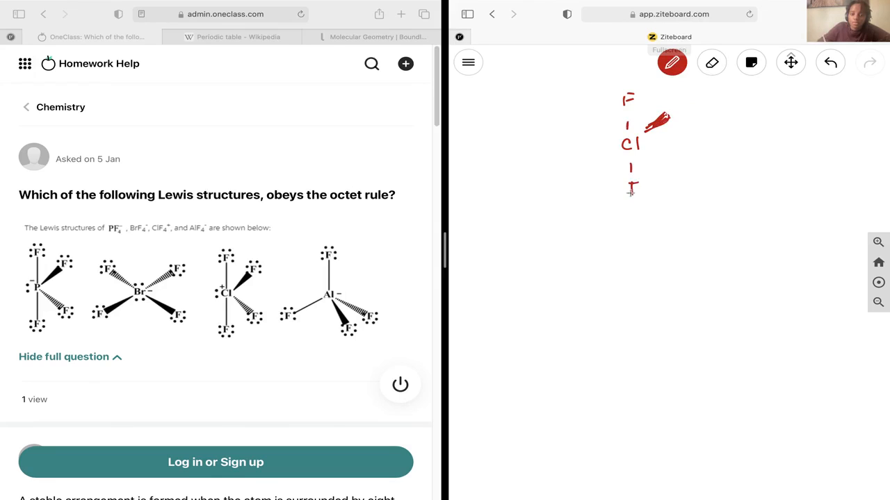
pyautogui.moveTo(628, 150); pyautogui.dragTo(657, 174)
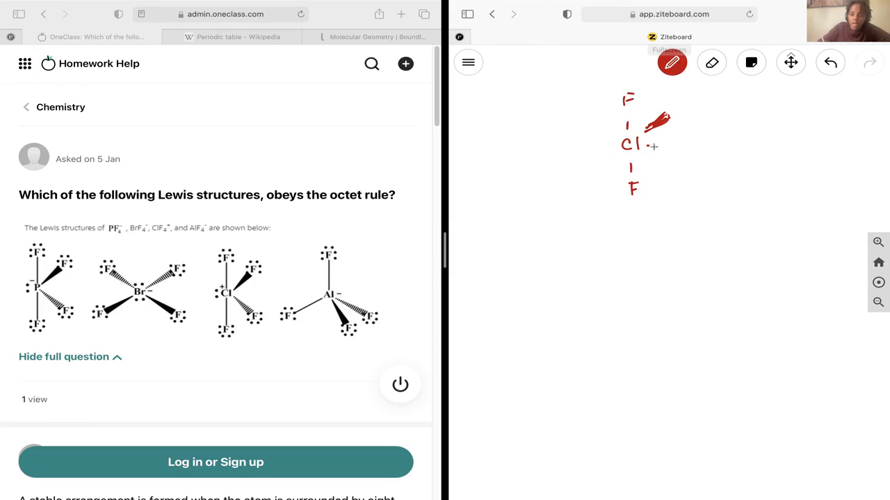
pyautogui.moveTo(646, 150); pyautogui.dragTo(670, 164)
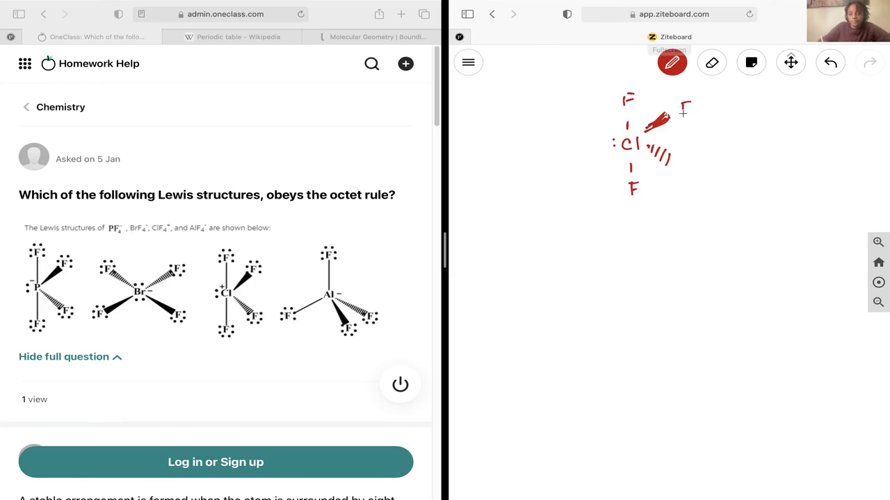
# - Switch to blue ink and circle each electron pair, noting 10 ≠ 8
pyautogui.click(671, 63)
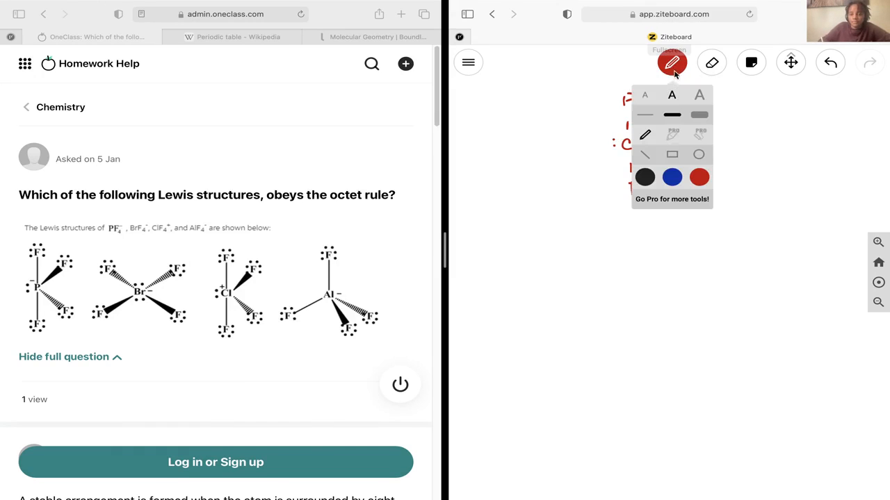
pyautogui.click(672, 62)
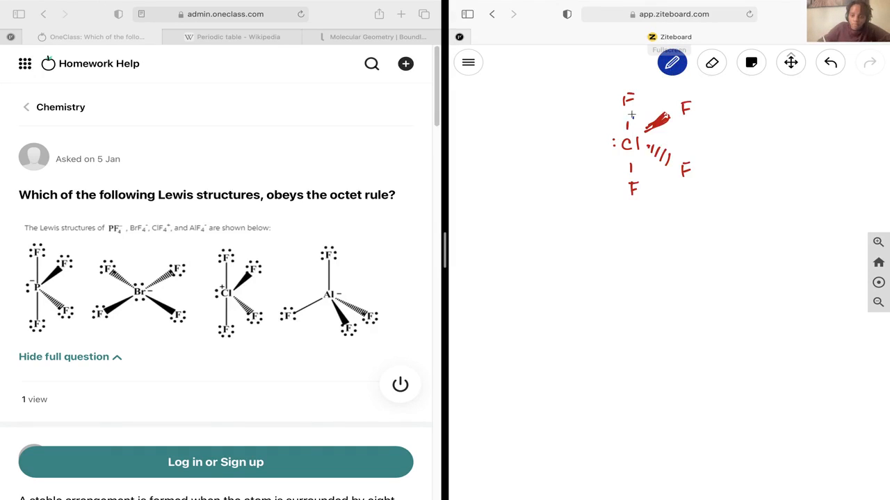
pyautogui.moveTo(625, 122); pyautogui.dragTo(667, 166)
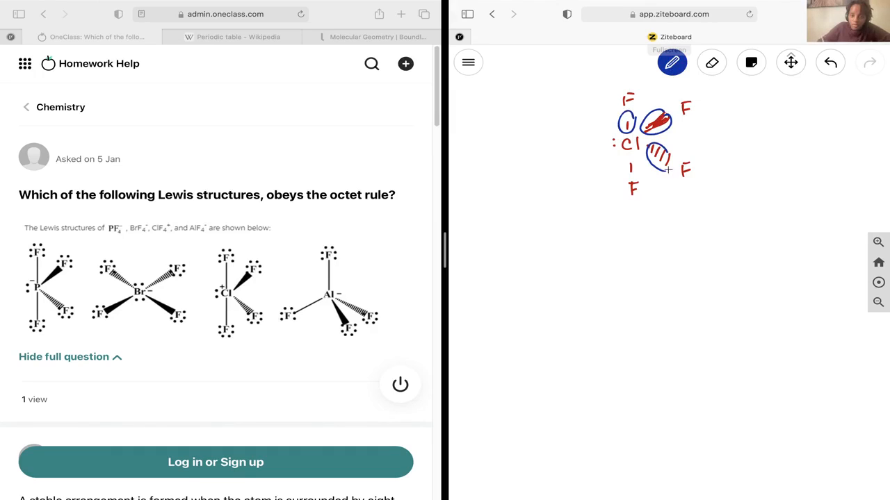
pyautogui.moveTo(612, 136); pyautogui.dragTo(632, 174)
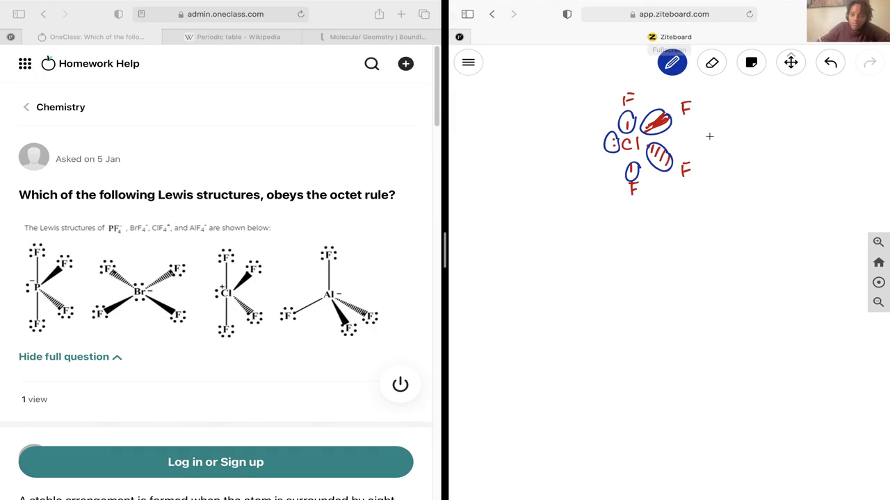
pyautogui.moveTo(706, 124); pyautogui.dragTo(762, 124)
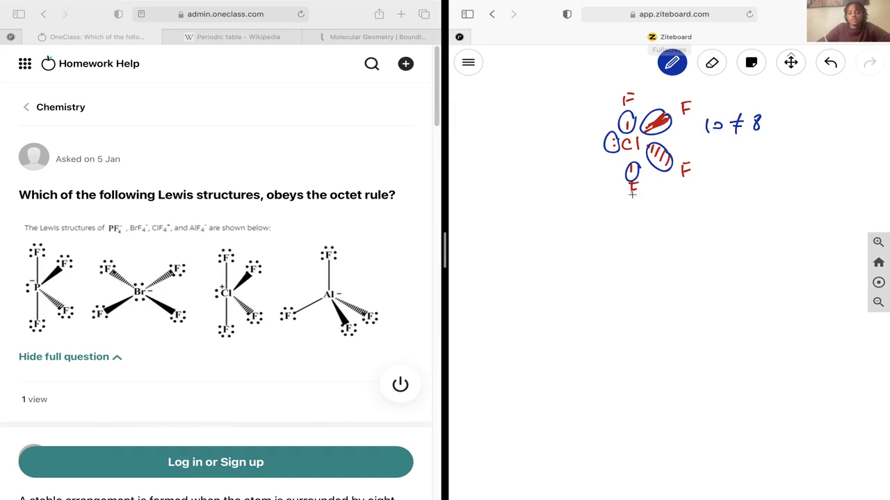
# - Clear the ClF4+ sketch from the board with Eraser > Clear all
pyautogui.click(712, 62)
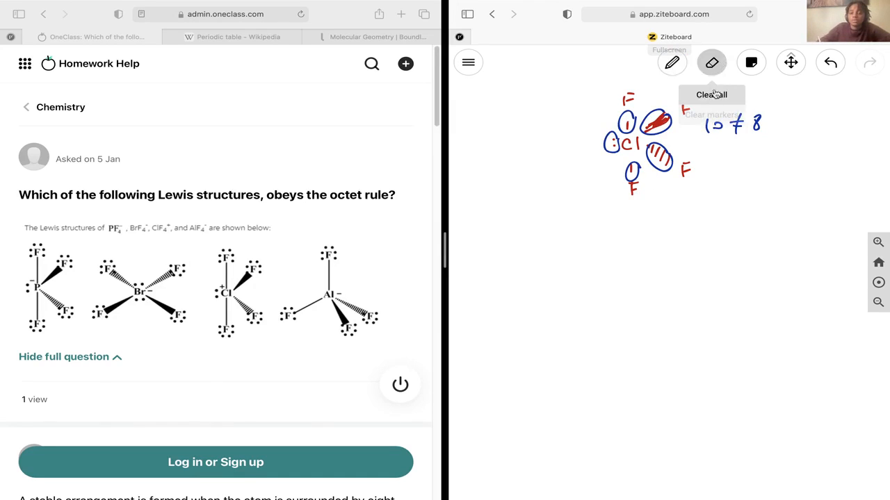
pyautogui.click(710, 94)
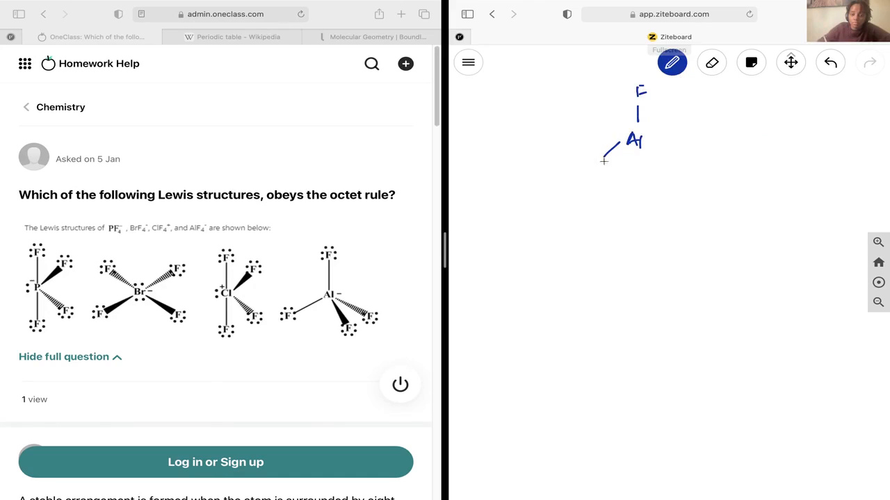
# - Draw Al bonded to four F atoms with wedge and dash bonds in blue
pyautogui.moveTo(605, 164); pyautogui.dragTo(653, 164)
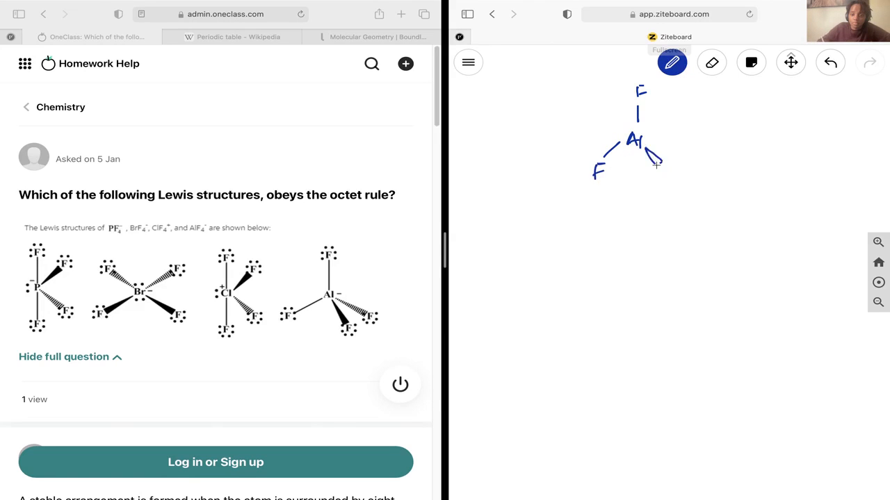
pyautogui.moveTo(656, 160); pyautogui.dragTo(667, 178)
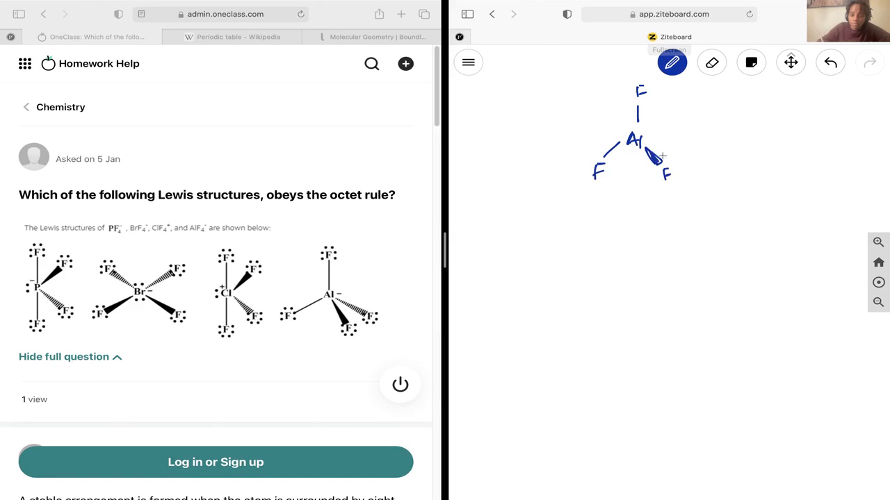
pyautogui.moveTo(646, 150); pyautogui.dragTo(684, 142)
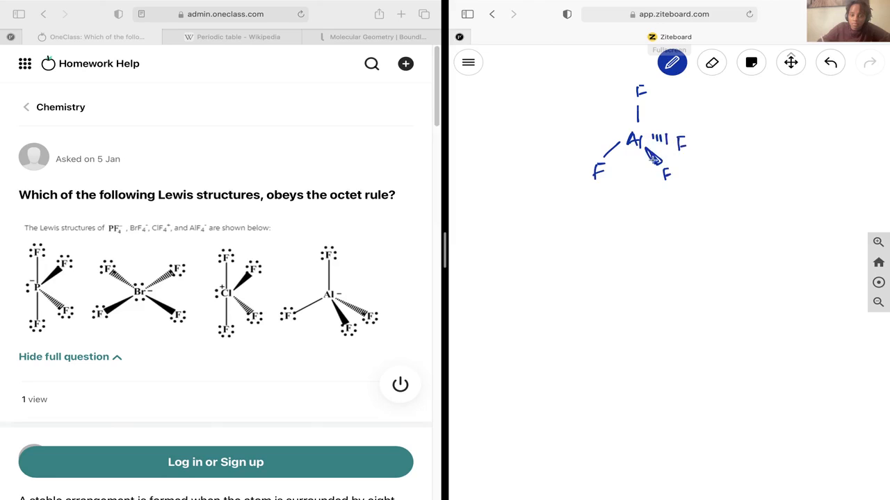
# - Switch to red, circle the Al–F bonding pairs and note 8 e- with a check
pyautogui.click(671, 62)
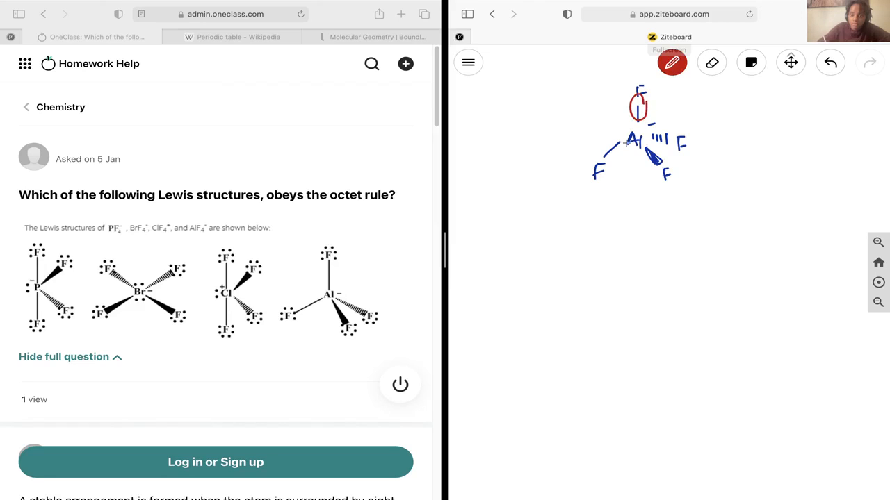
pyautogui.moveTo(604, 150); pyautogui.dragTo(650, 156)
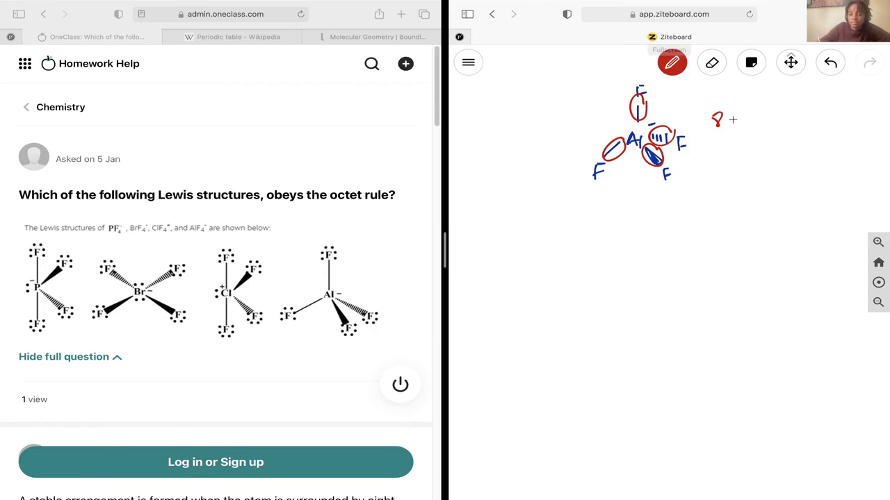
pyautogui.moveTo(716, 118); pyautogui.dragTo(771, 125)
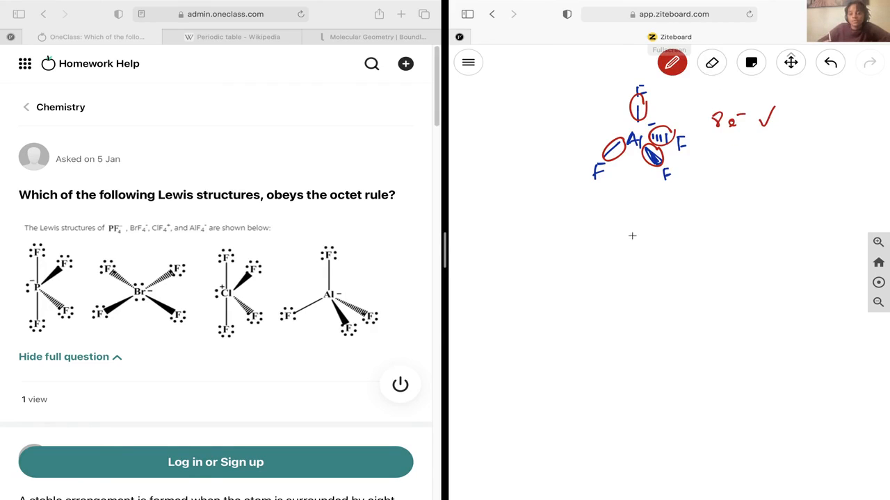
pyautogui.moveTo(553, 222)
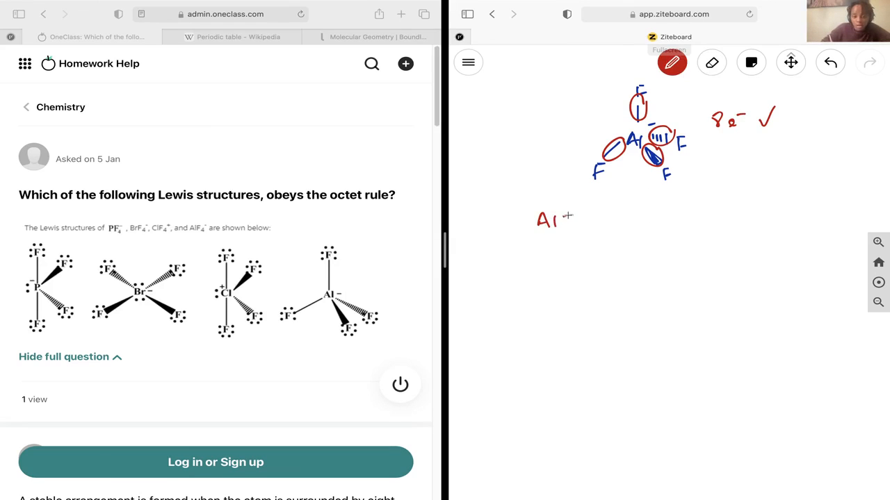
# - Write the 'AlF4- obeys' label below the structure
pyautogui.moveTo(570, 220); pyautogui.dragTo(591, 225)
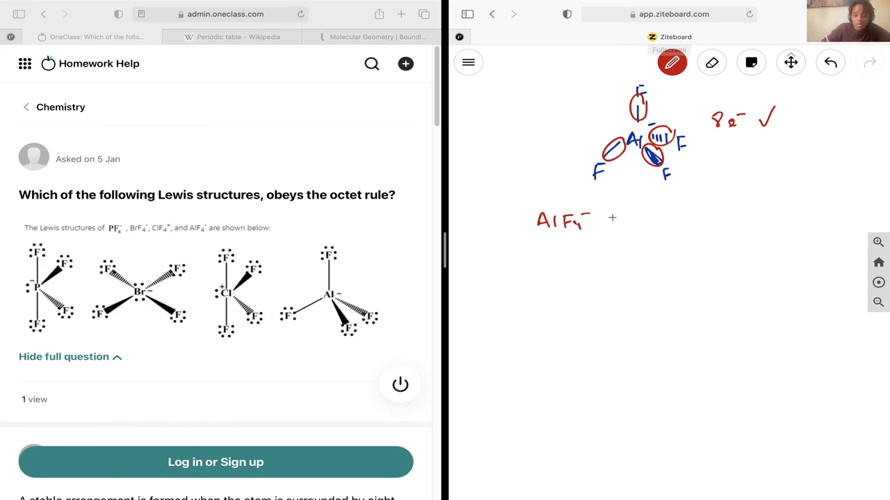
pyautogui.moveTo(609, 219); pyautogui.dragTo(651, 216)
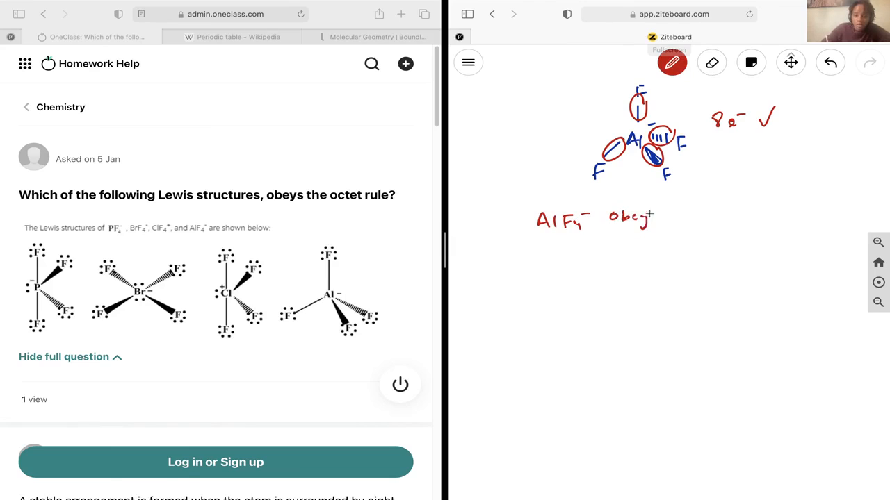